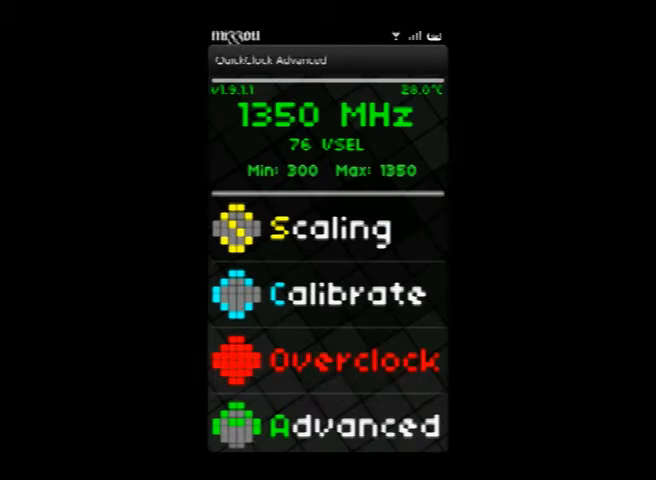
- Confirm the 300–1350 MHz overclock in QuickClock Advanced and return to the home screen
left_click(328, 227)
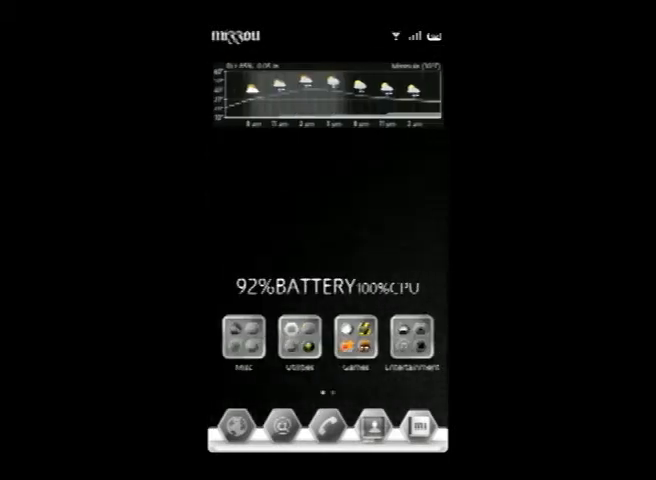
- Launch Quadrant Standard from the home screen to reach its benchmark menu
left_click(407, 345)
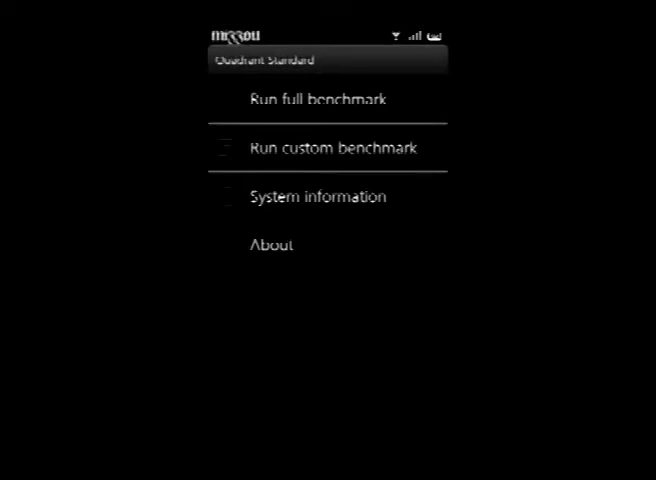
- Run the full Quadrant benchmark and agree to submit the results for scoring
left_click(317, 98)
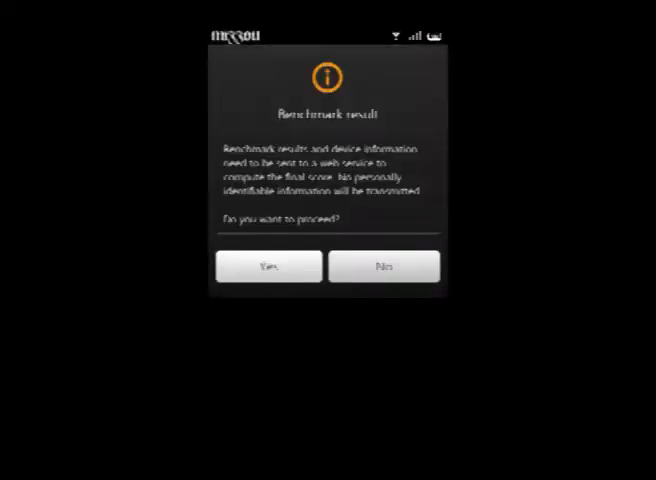
left_click(268, 266)
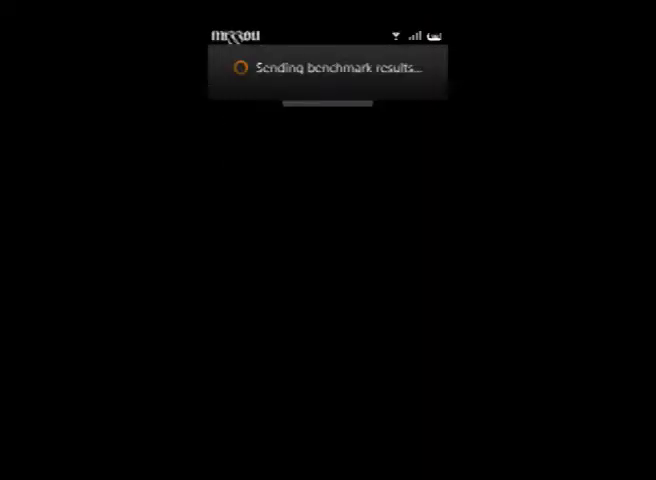